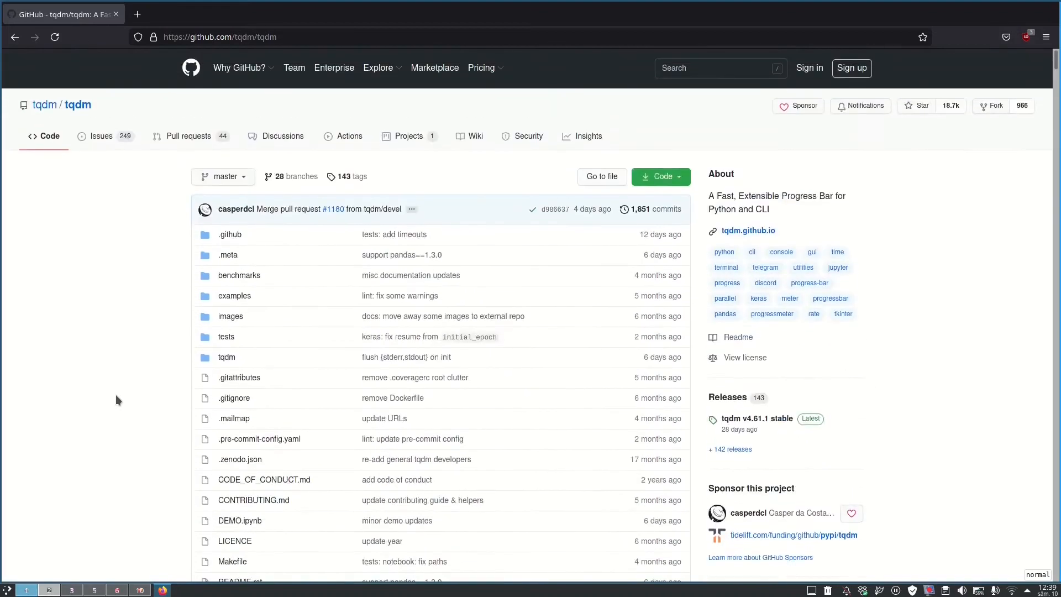
{"action": "mouse_move", "coordinate": [129, 112]}
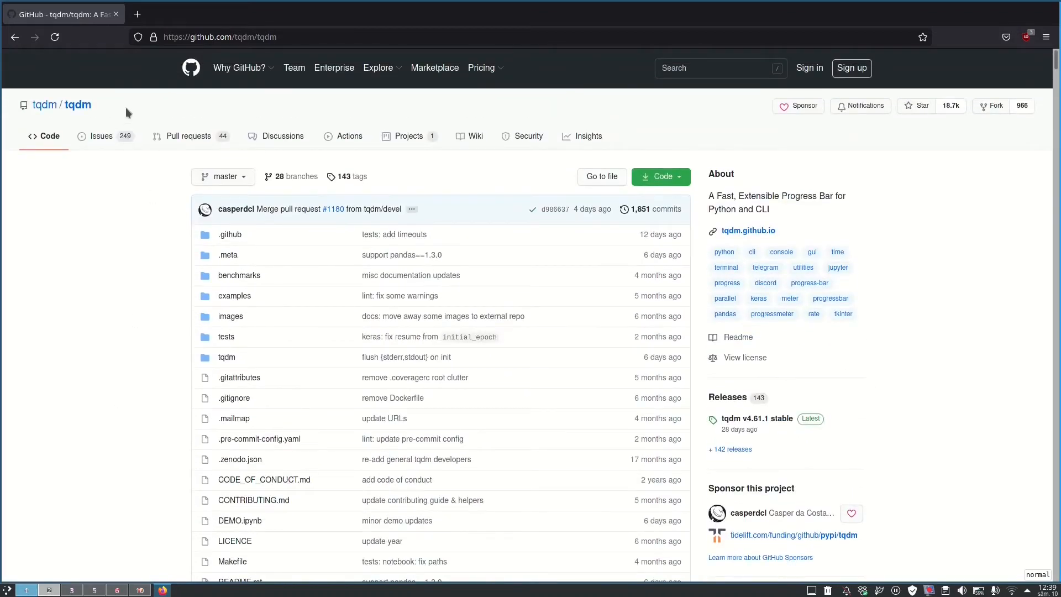
Step: Test print("[===]", end="\r") in the Python console to preview the bar output
{"action": "scroll", "scroll_direction": "down", "scroll_amount": 3}
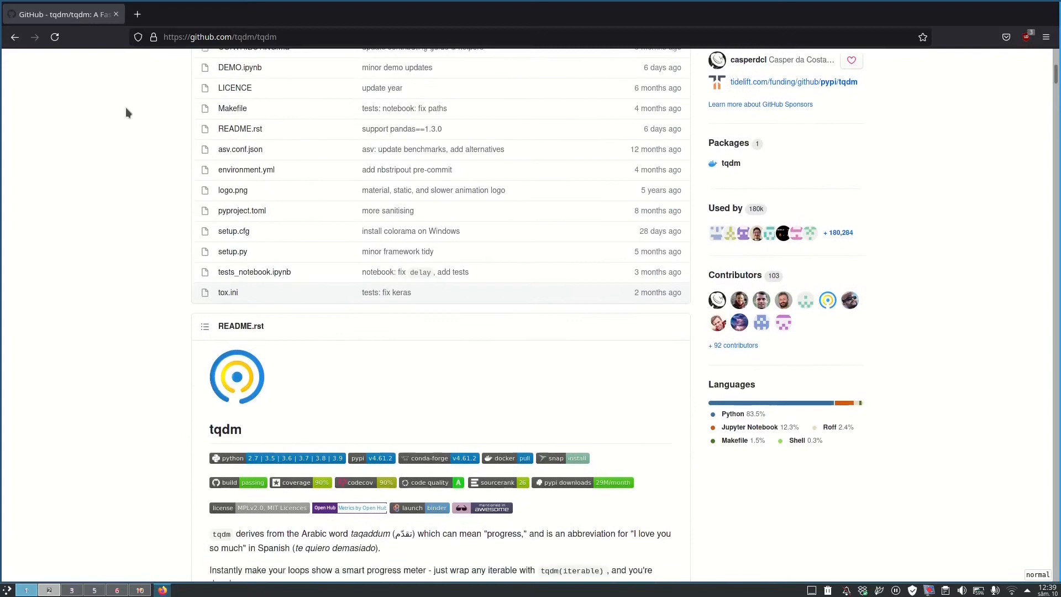
{"action": "scroll", "scroll_direction": "down", "scroll_amount": 3}
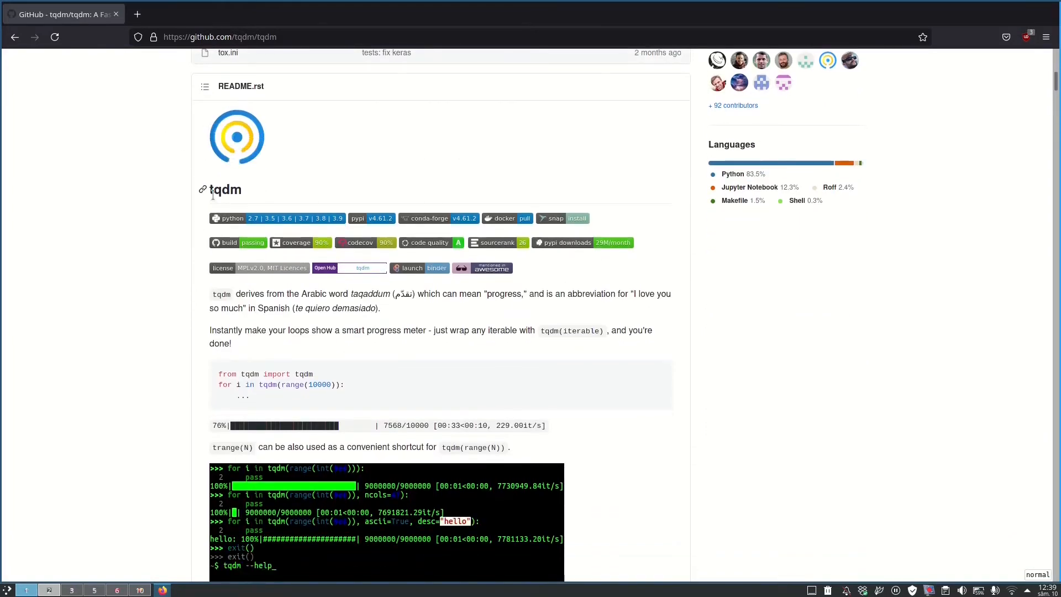
{"action": "scroll", "scroll_direction": "down", "scroll_amount": 3}
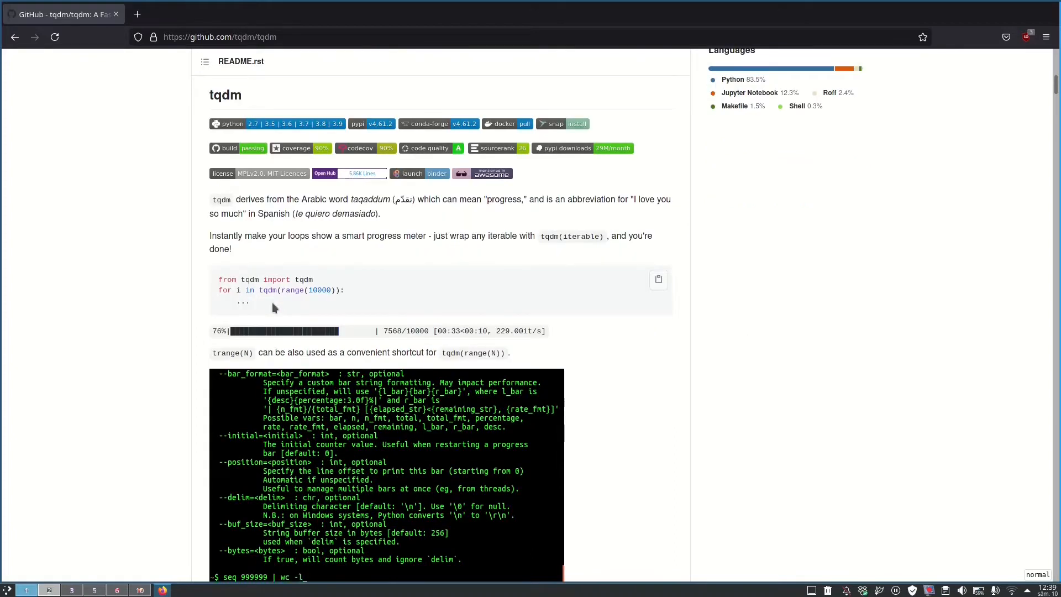
{"action": "scroll", "scroll_direction": "down", "scroll_amount": 3}
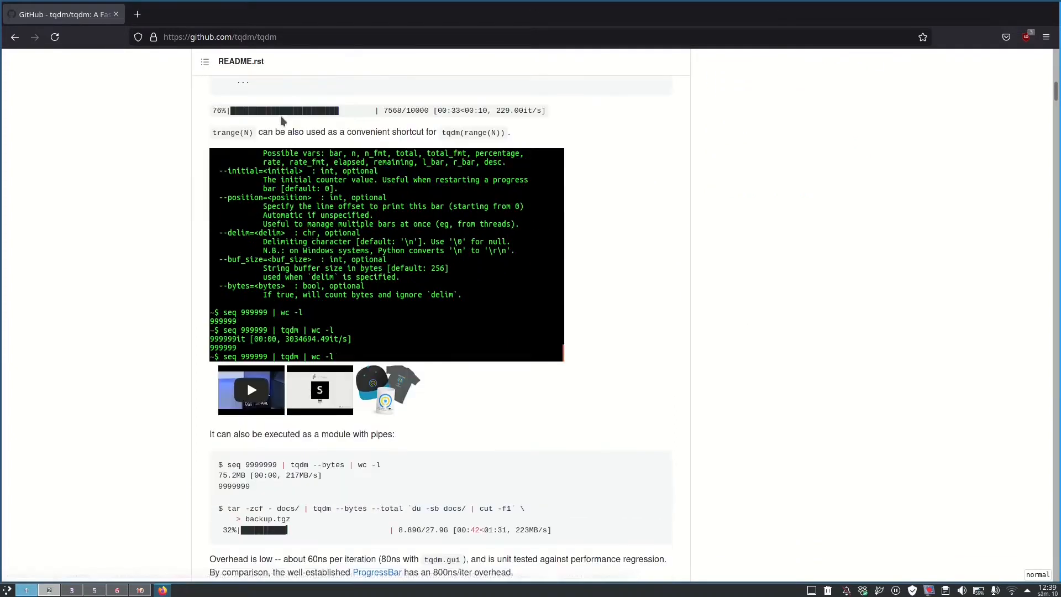
{"action": "scroll", "scroll_direction": "down", "scroll_amount": 3}
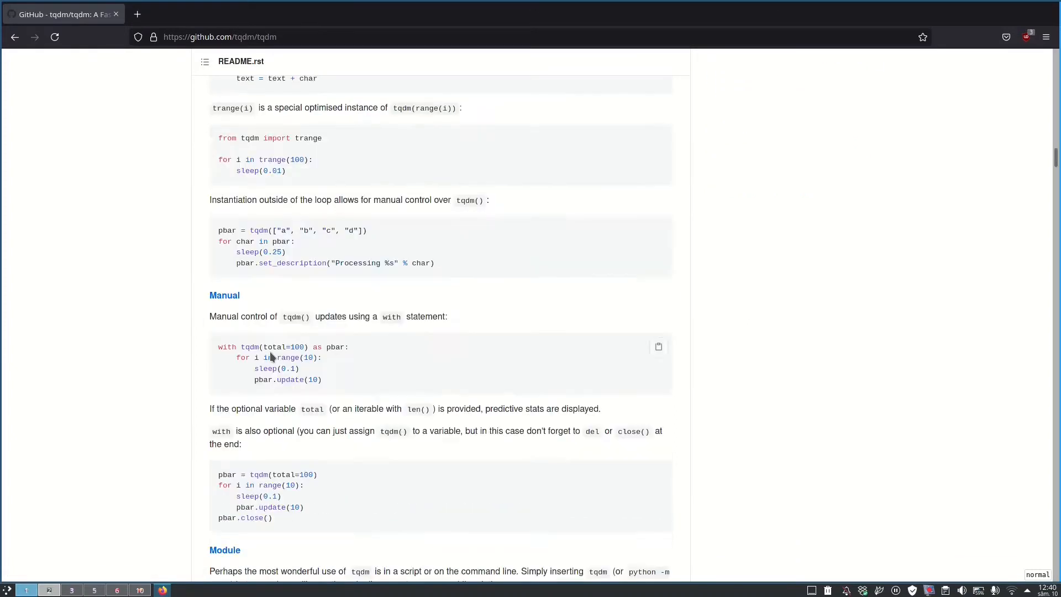
{"action": "scroll", "scroll_direction": "down", "scroll_amount": 3}
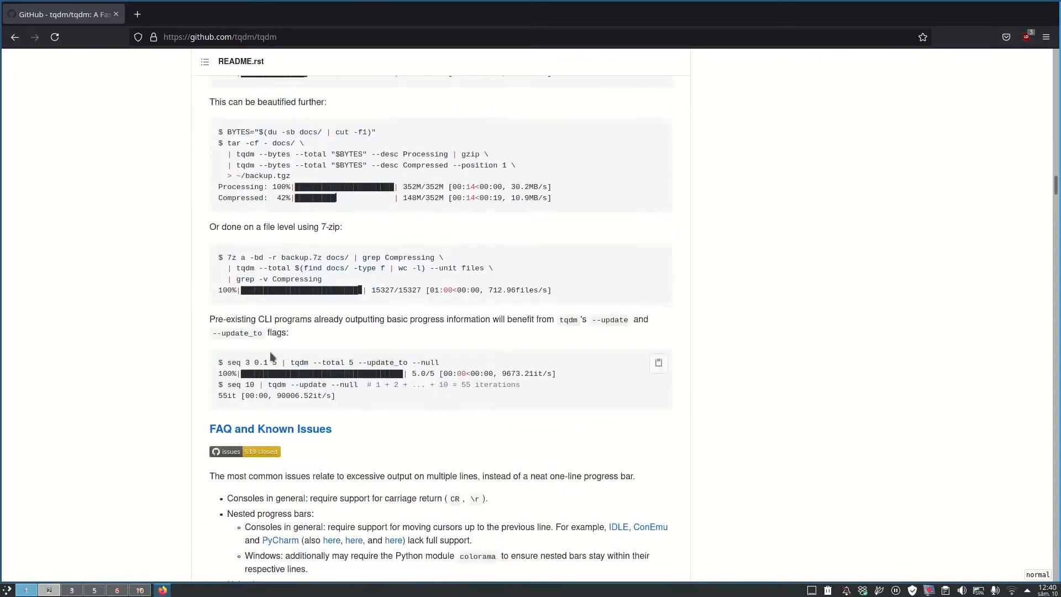
{"action": "scroll", "scroll_direction": "down", "scroll_amount": 3}
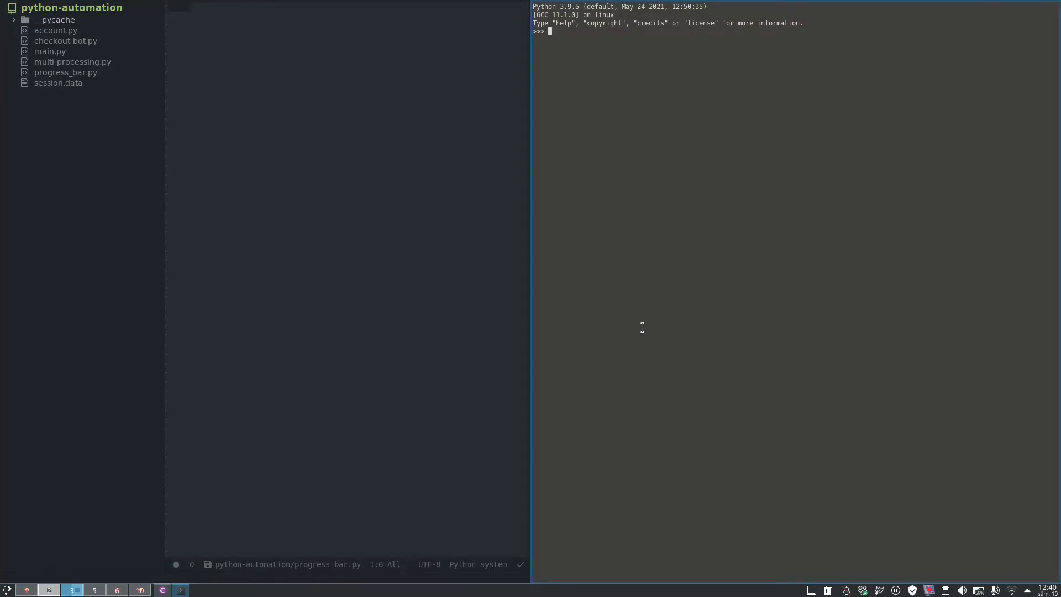
{"action": "type", "text": "print("}
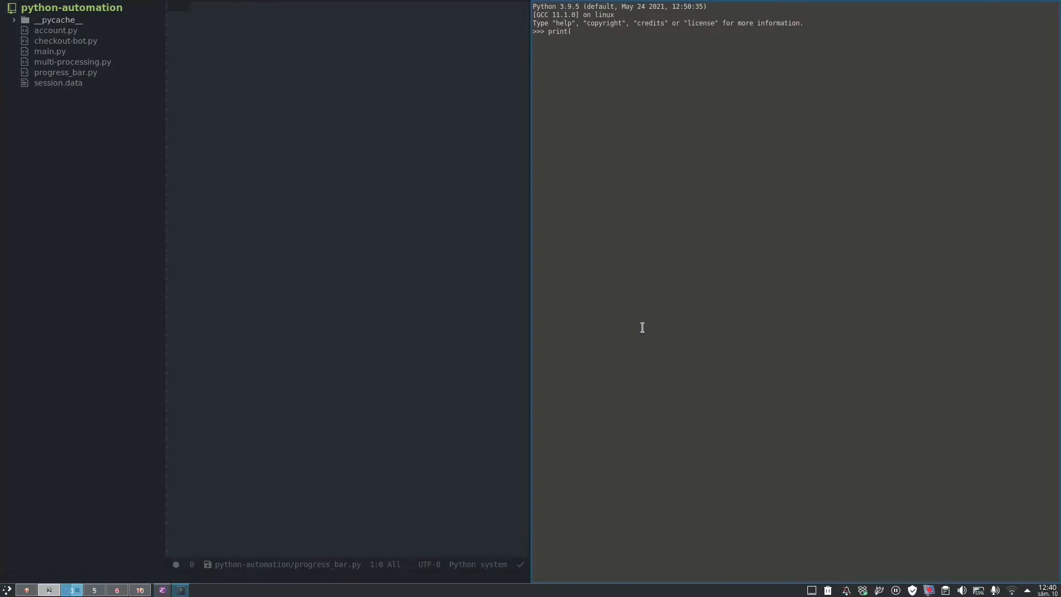
{"action": "type", "text": "\"[===]\",end=\""}
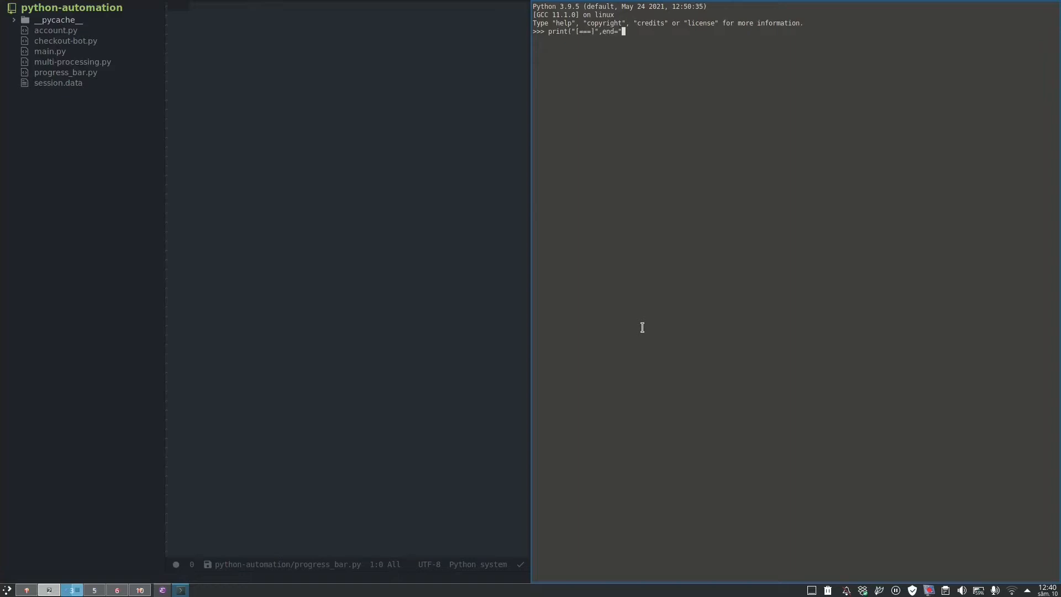
{"action": "type", "text": "\\r"}
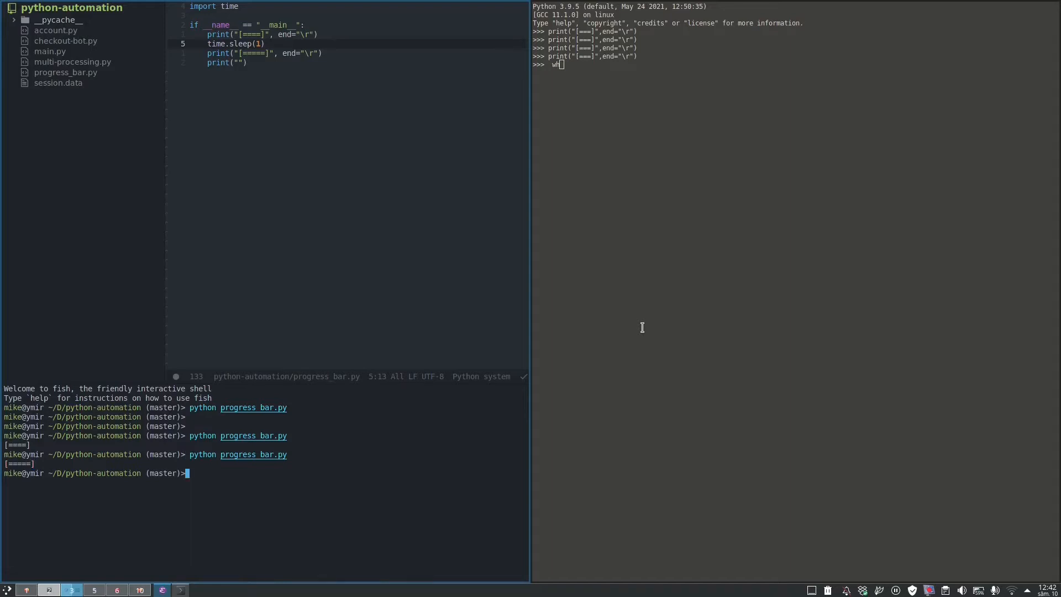
Step: Define class ProgressBar storing min_value=0, max_value=100, step=1, and start increment(self, step)
{"action": "type", "text": "class ProgressBar:"}
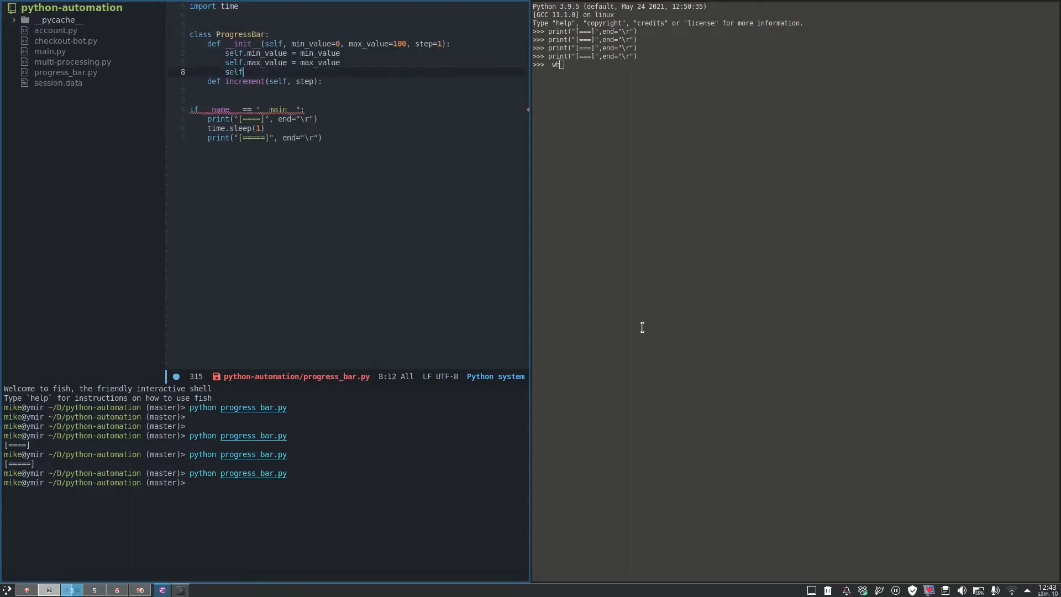
{"action": "type", "text": ".step ="}
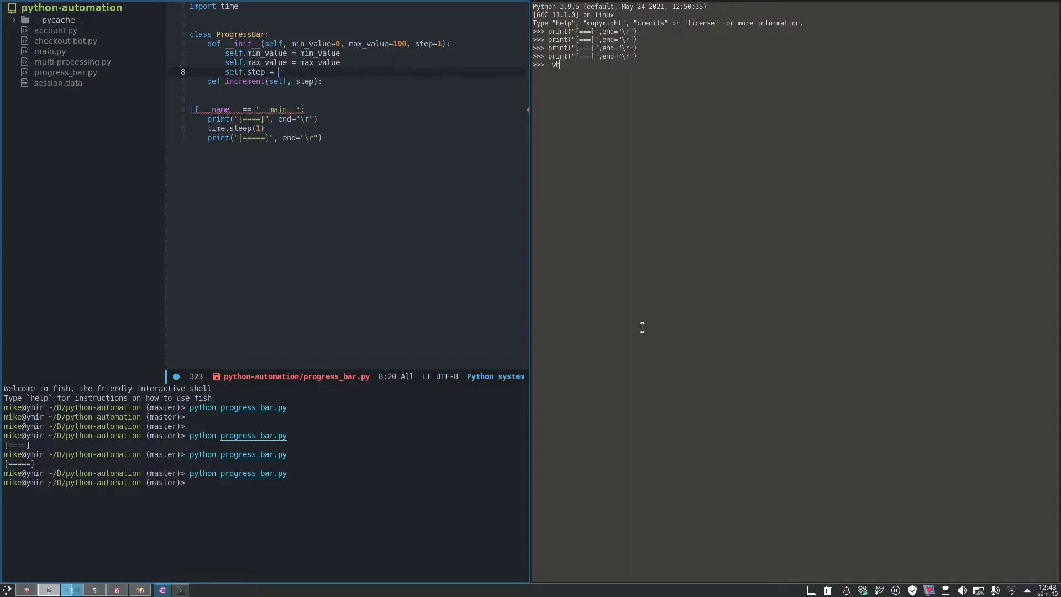
{"action": "type", "text": "step"}
{"action": "type", "text": "print(\"="}
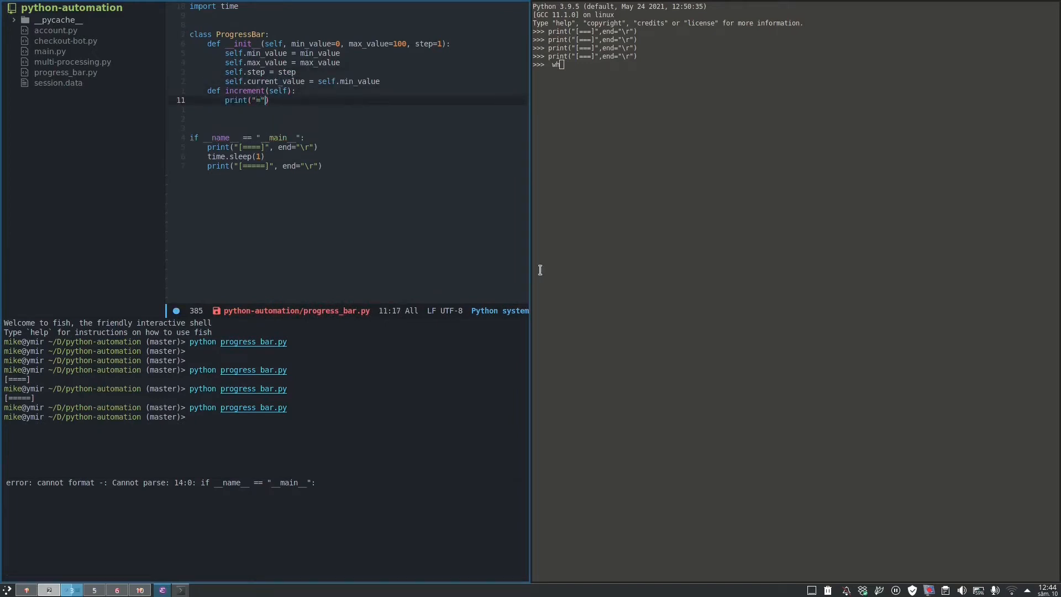
Step: Have increment add self.step to current_value and print that many '=' with end = "\r"
{"action": "type", "text": "*self.current_value"}
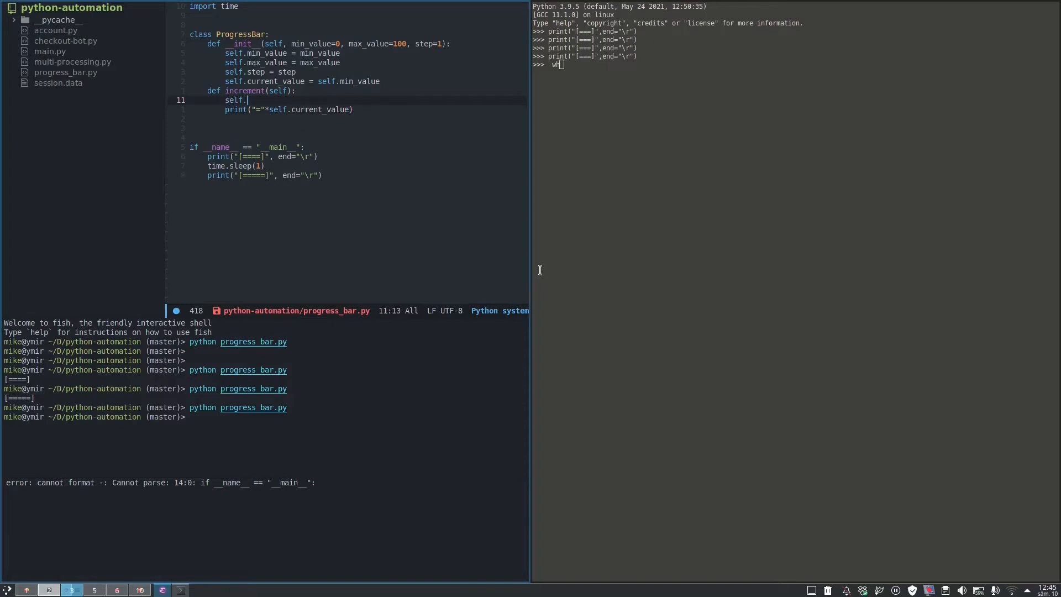
{"action": "type", "text": "current_value += self.step"}
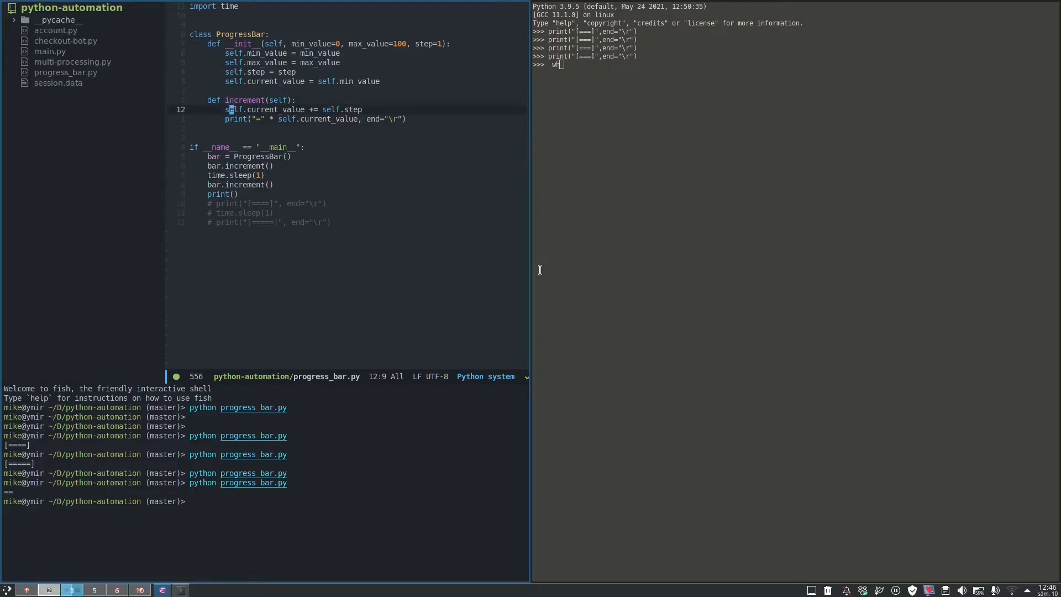
{"action": "key", "text": "o"}
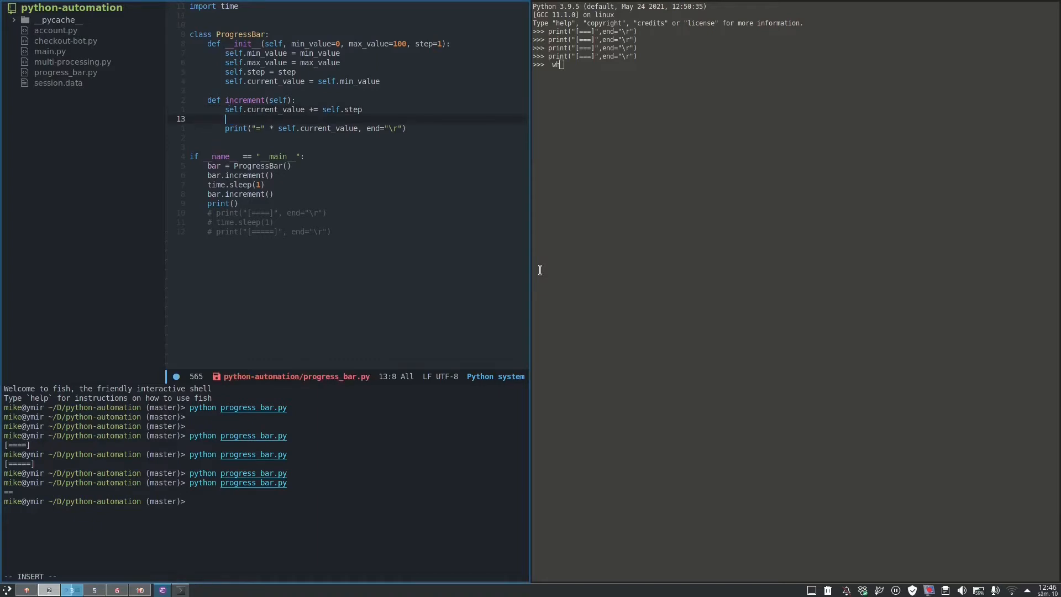
{"action": "type", "text": "end"}
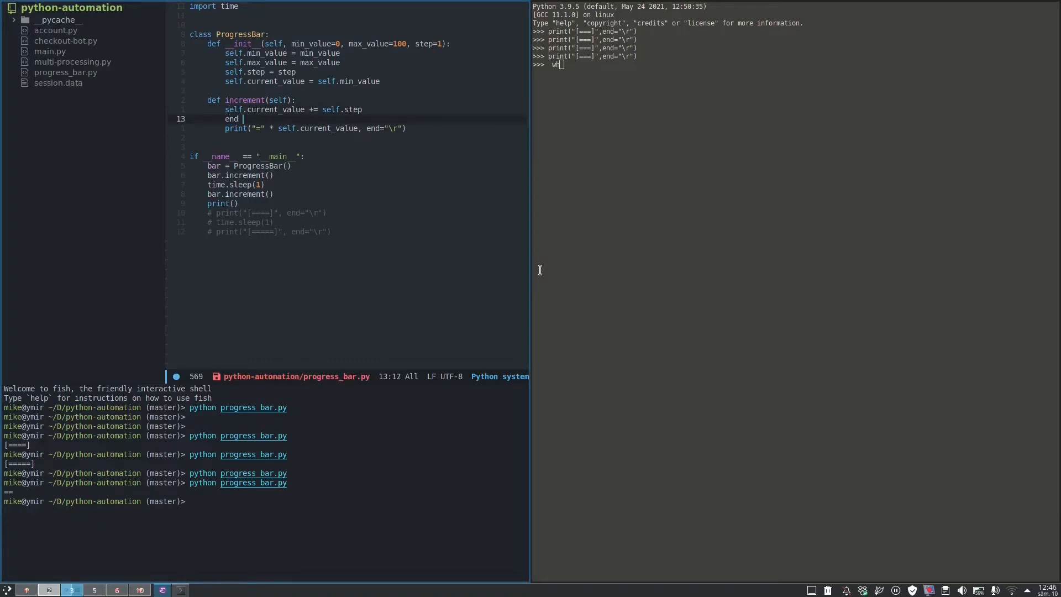
{"action": "type", "text": "= \"\\r\""}
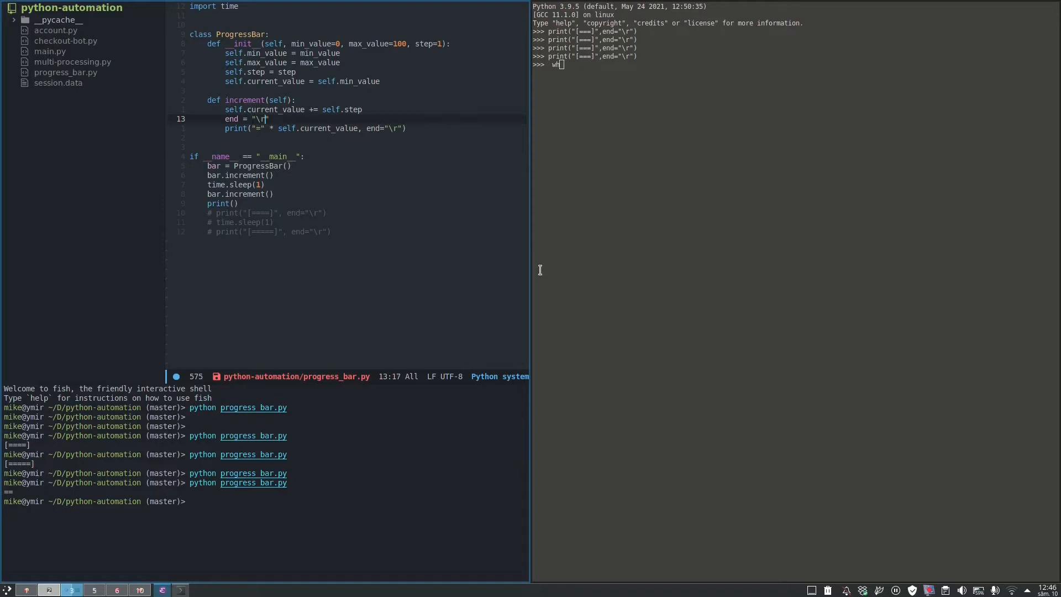
{"action": "type", "text": "if"}
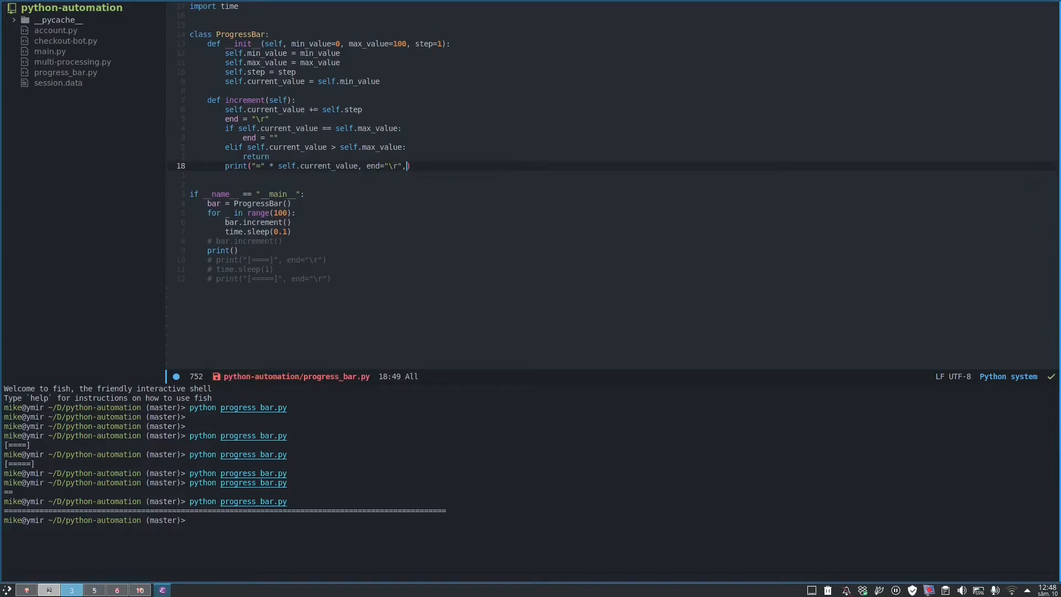
Step: Wrap the printed bar in "[" and "]" using sep="" in the print call
{"action": "type", "text": "sep=\"\""}
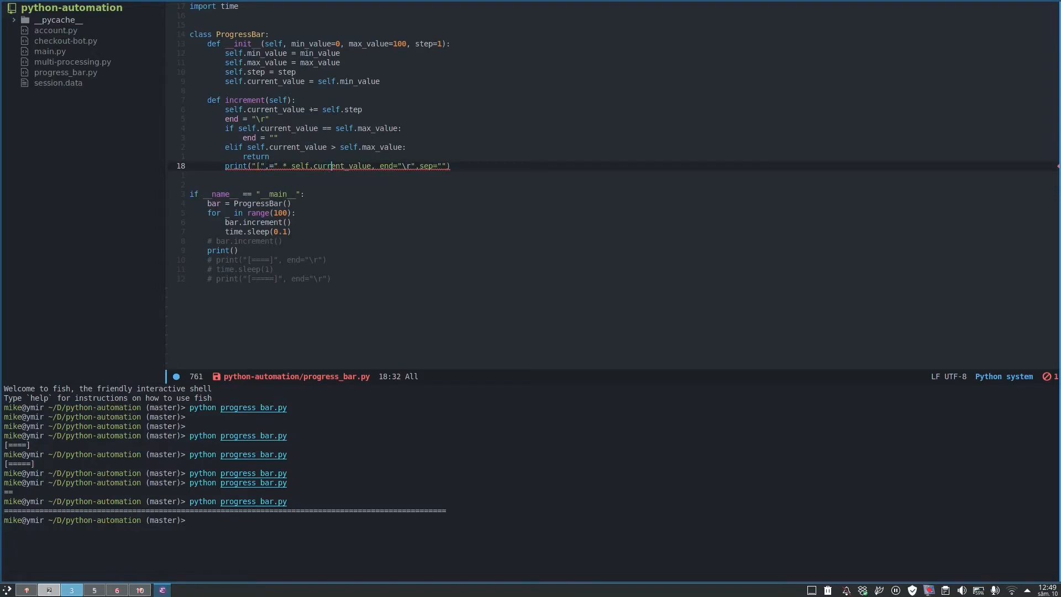
{"action": "type", "text": "]\","}
{"action": "type", "text": "f\"{self.current_value}% \\t\","}
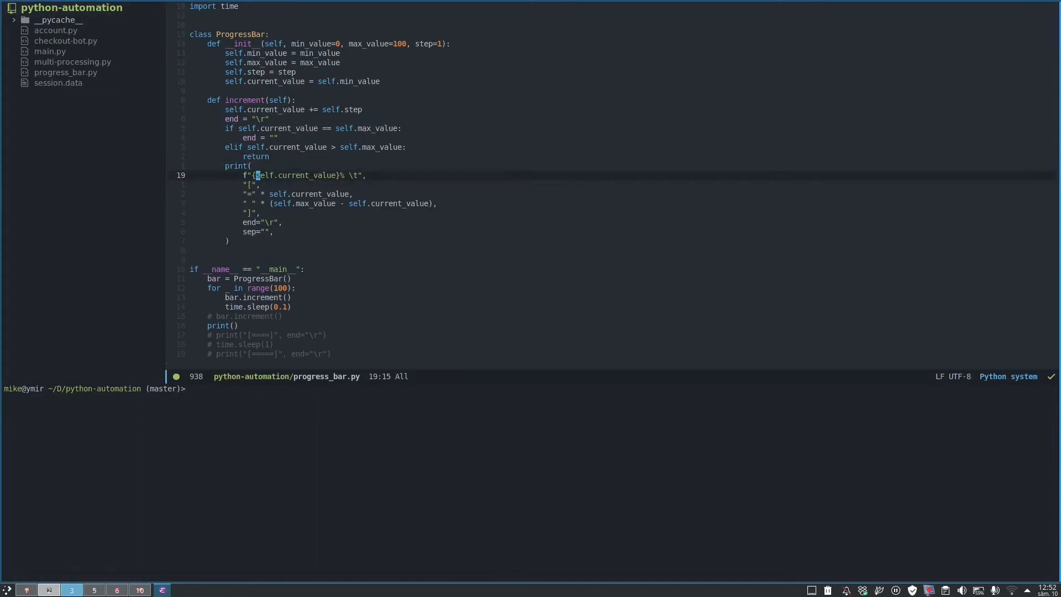
Step: Clear the terminal and run python progress_bar.py to see the padded bar ending in 100%
{"action": "type", "text": "clear"}
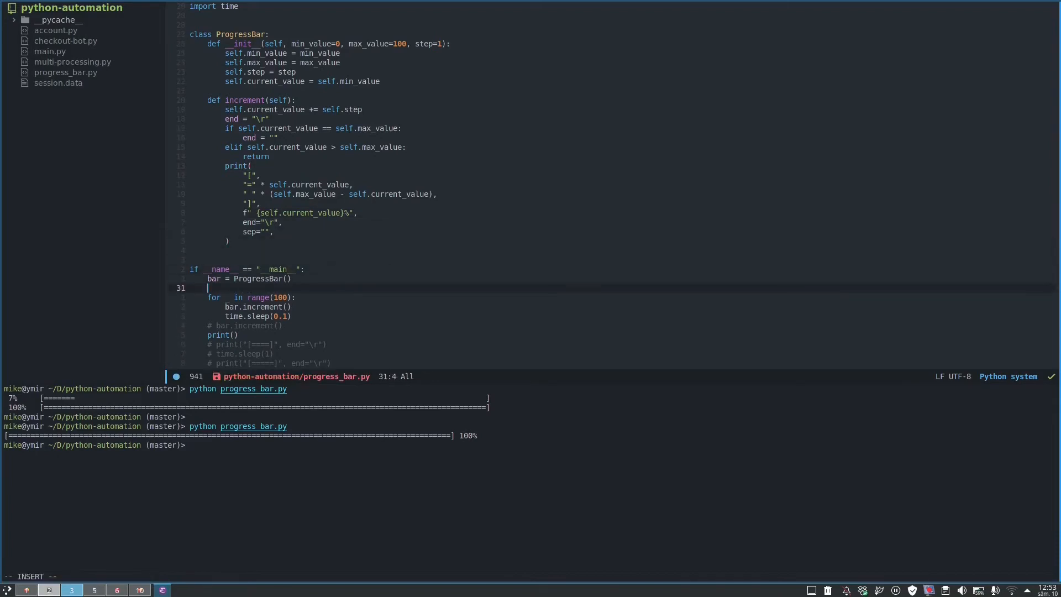
Step: Loop over to_process_list = range(70) in __main__ with a '# do something with item' placeholder
{"action": "type", "text": "to_process_list = range(70)"}
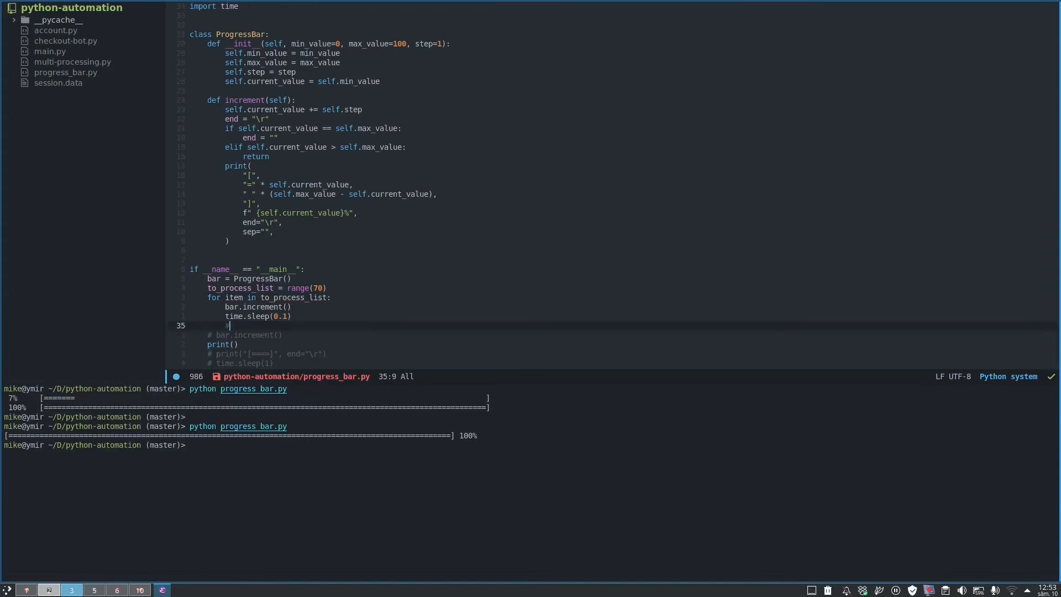
{"action": "type", "text": "do something with item"}
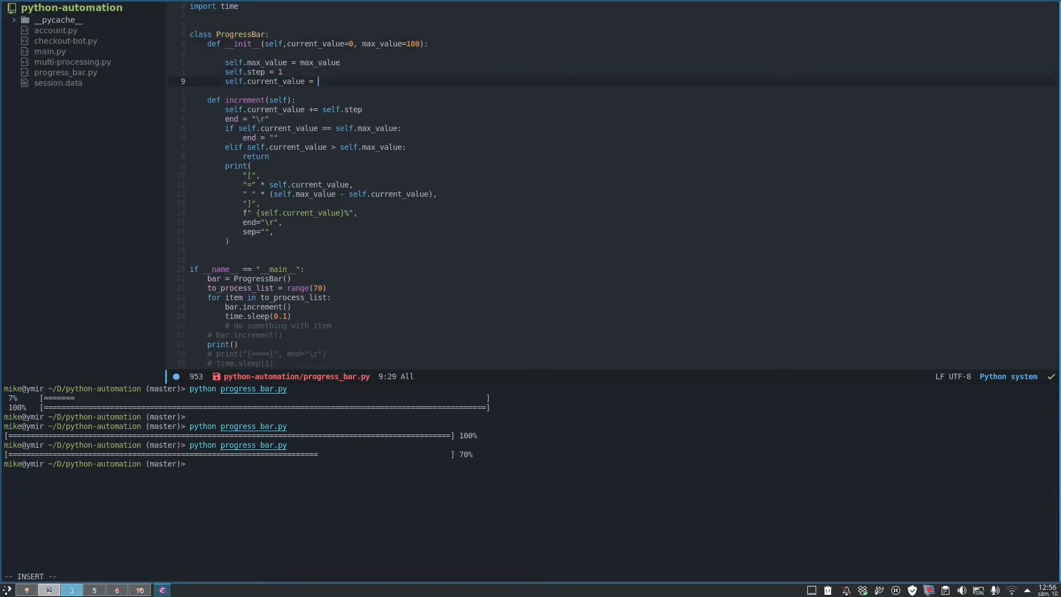
Step: Make __init__ take current_value=0 instead of min_value and fix self.step at 1
{"action": "type", "text": "current_value"}
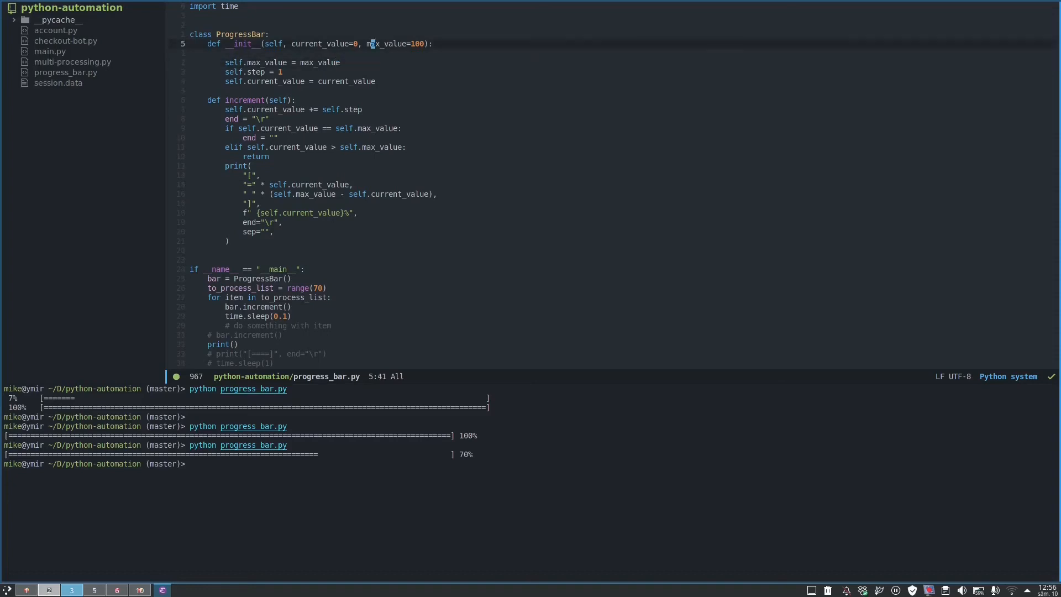
{"action": "key", "text": "o"}
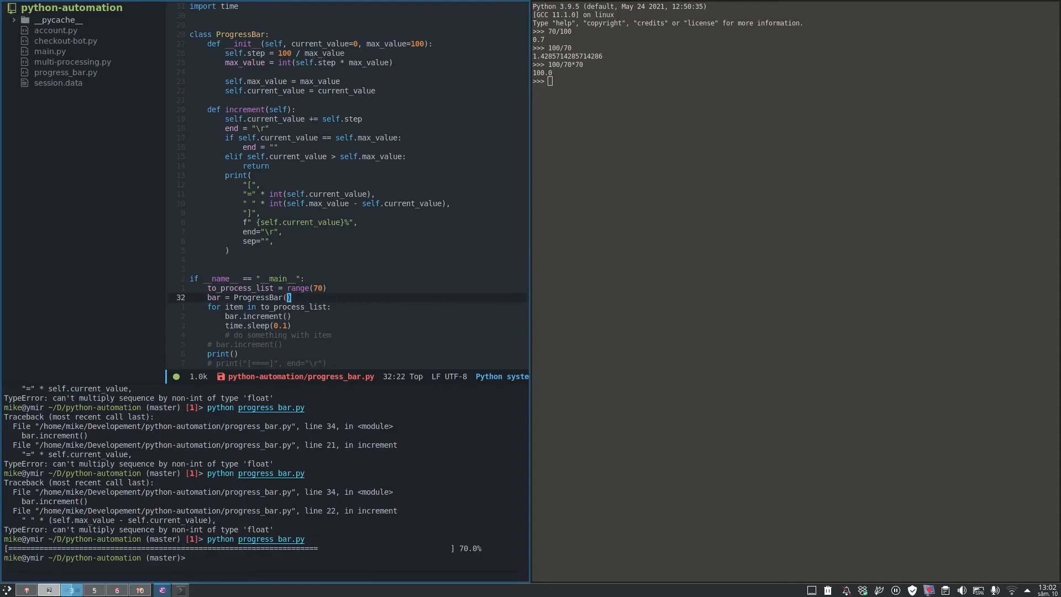
Step: Construct ProgressBar(max_value=len(to_process_list)) so the bar scales to the list length
{"action": "type", "text": "max_value=len(to_process_list)"}
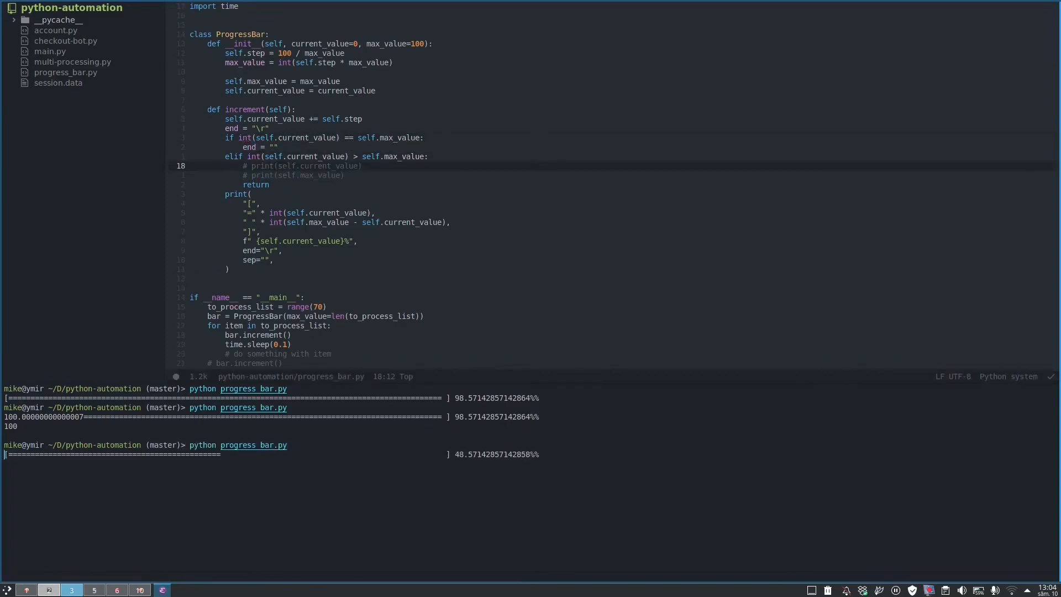
Step: Rerun python progress_bar.py in the terminal to confirm the rounded percentage finishes at 100.0%
{"action": "type", "text": "killall skypeforlinux"}
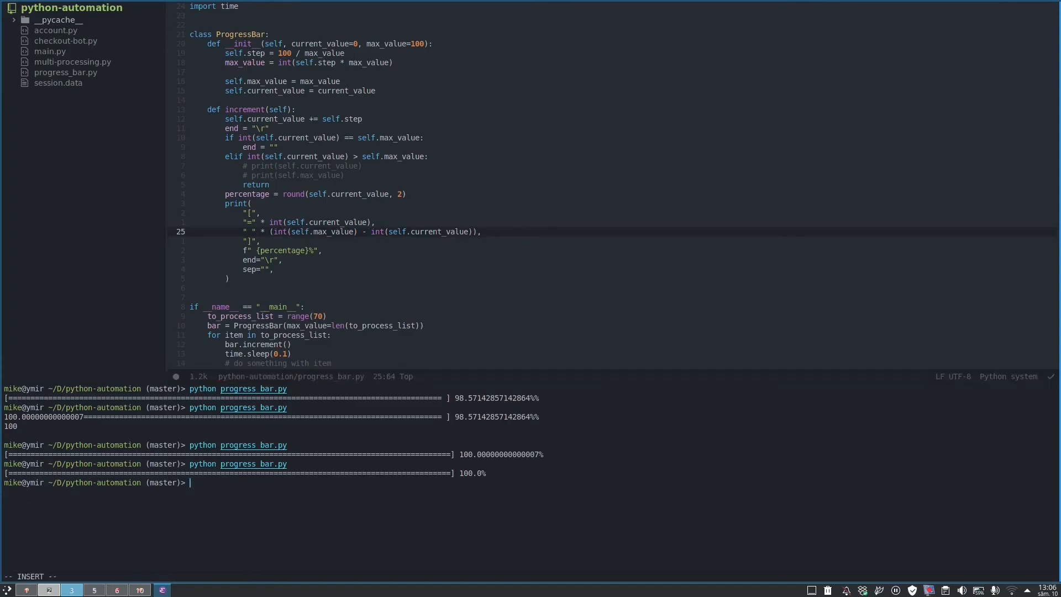
{"action": "key", "text": "Return"}
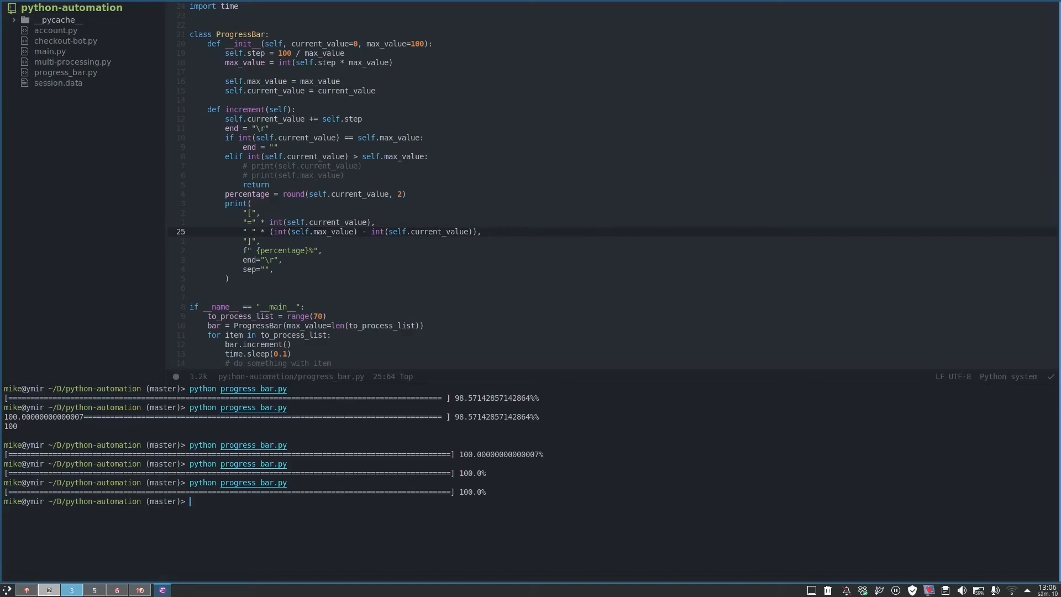
{"action": "key", "text": "Return"}
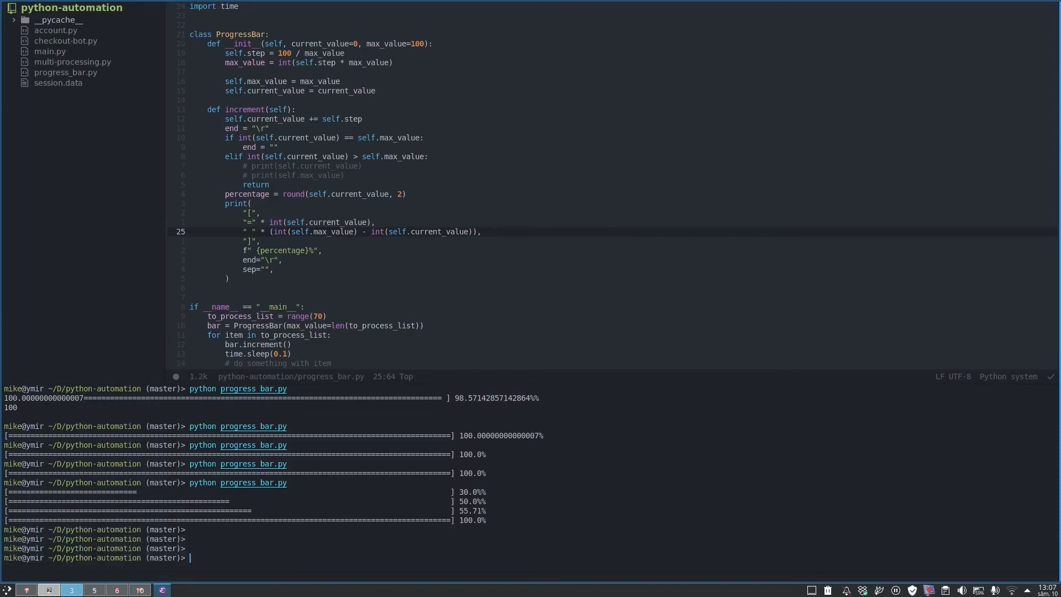
Step: Switch to the browser and view the tqdm README's Manual update examples on GitHub
{"action": "left_click", "coordinate": [163, 589]}
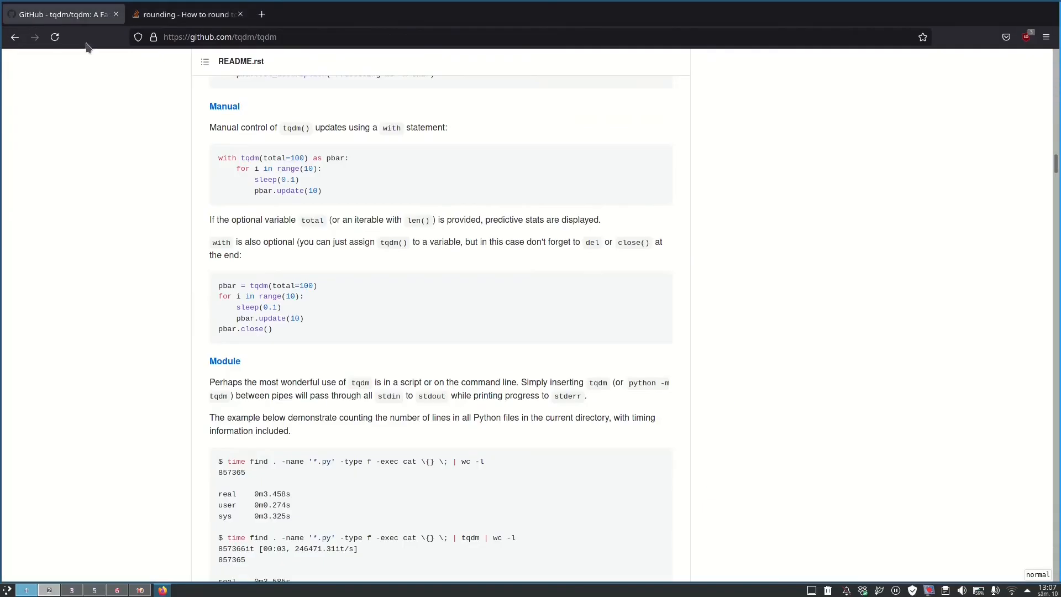
{"action": "left_click", "coordinate": [71, 589]}
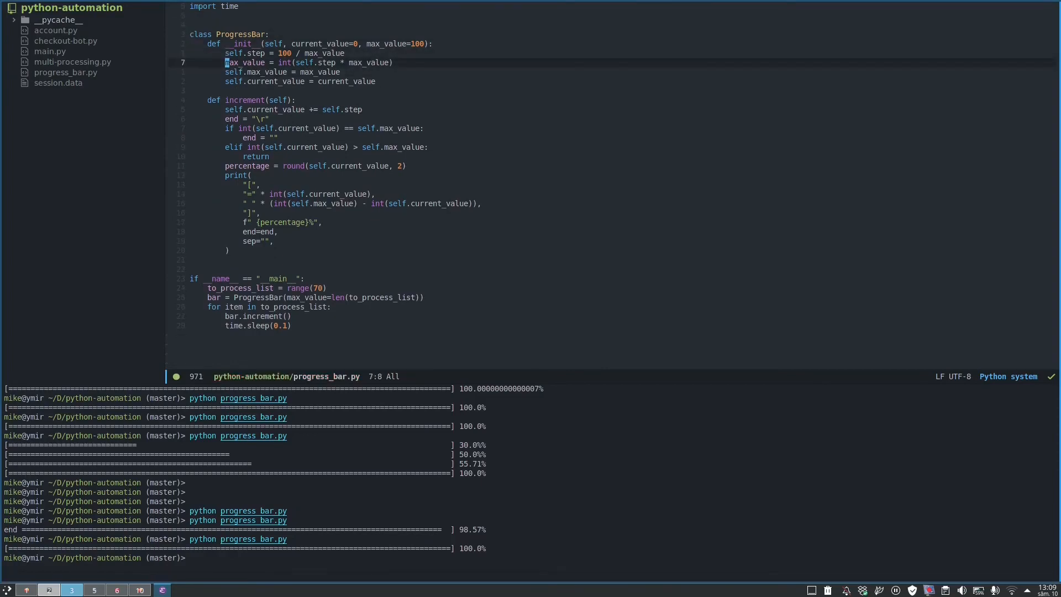
Step: Change the list size to range(170) in the script
{"action": "left_click", "coordinate": [307, 287]}
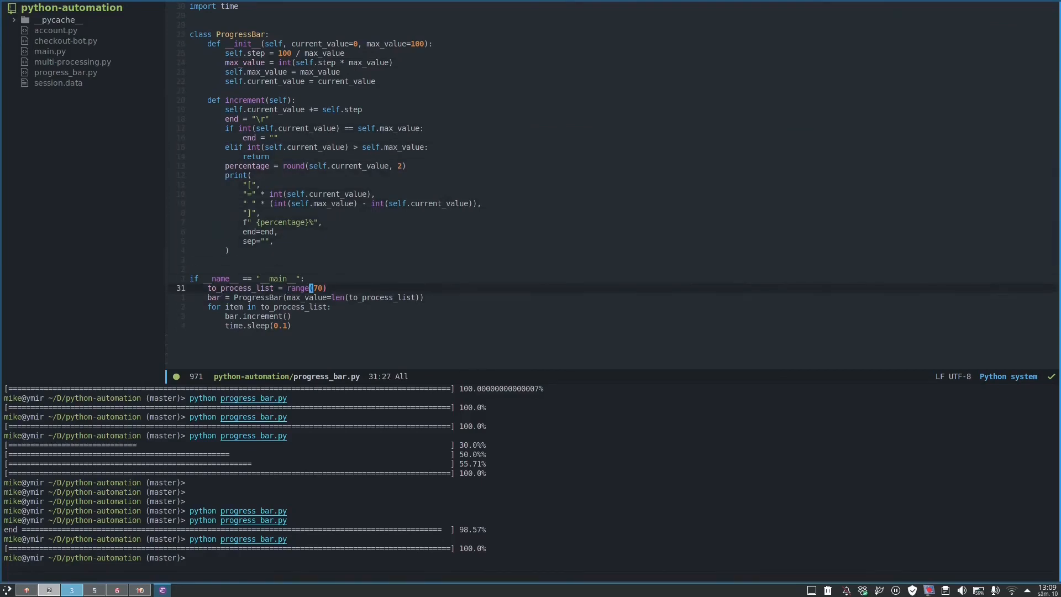
{"action": "type", "text": "7"}
{"action": "left_click", "coordinate": [302, 81]}
{"action": "type", "text": "self.step * "}
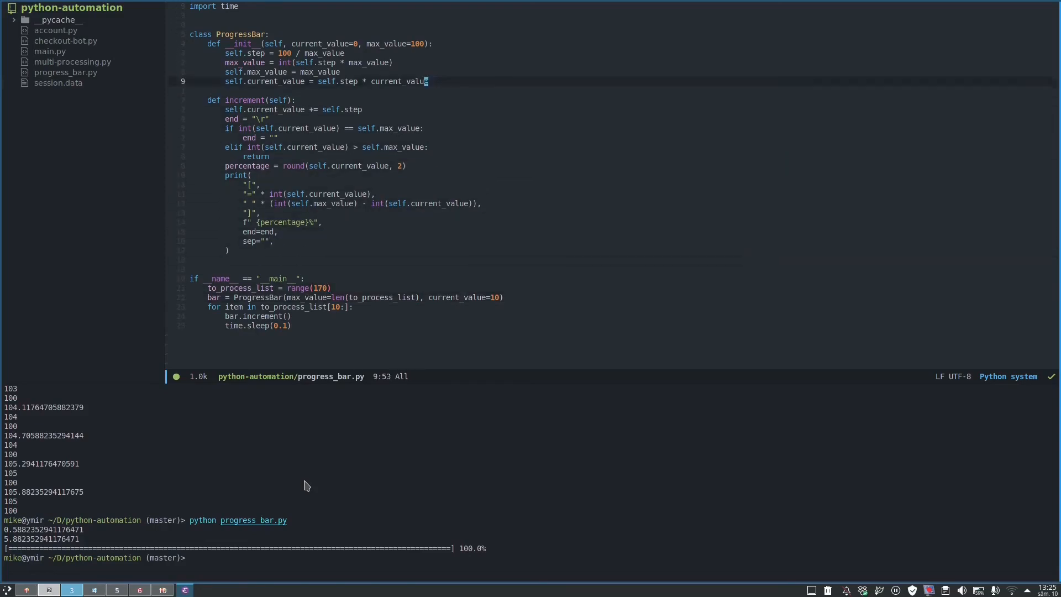
Step: Revisit the self.current_value = self.step * current_value formula in the constructor
{"action": "left_click", "coordinate": [362, 80]}
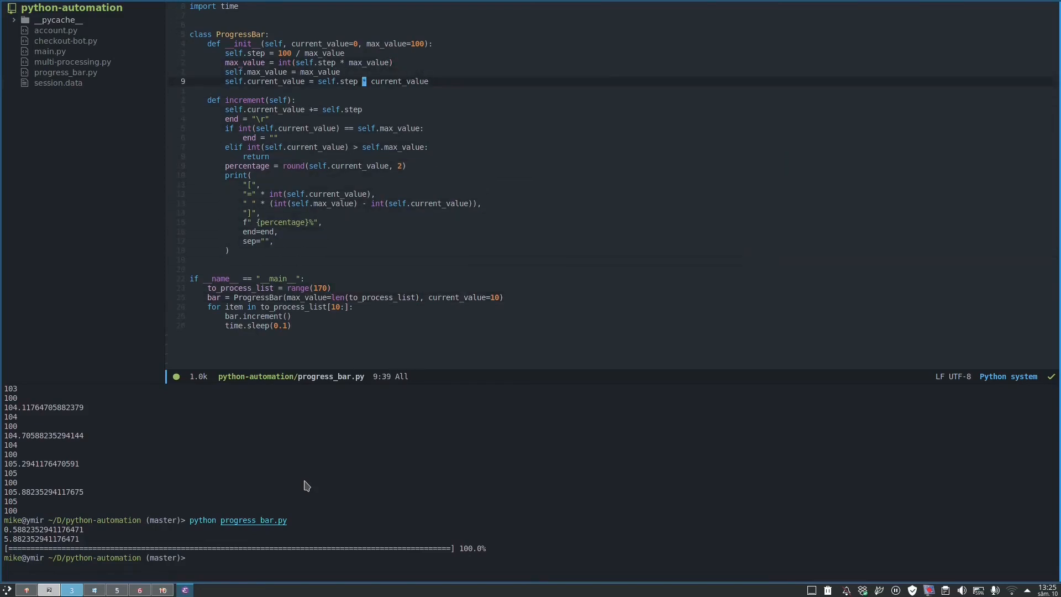